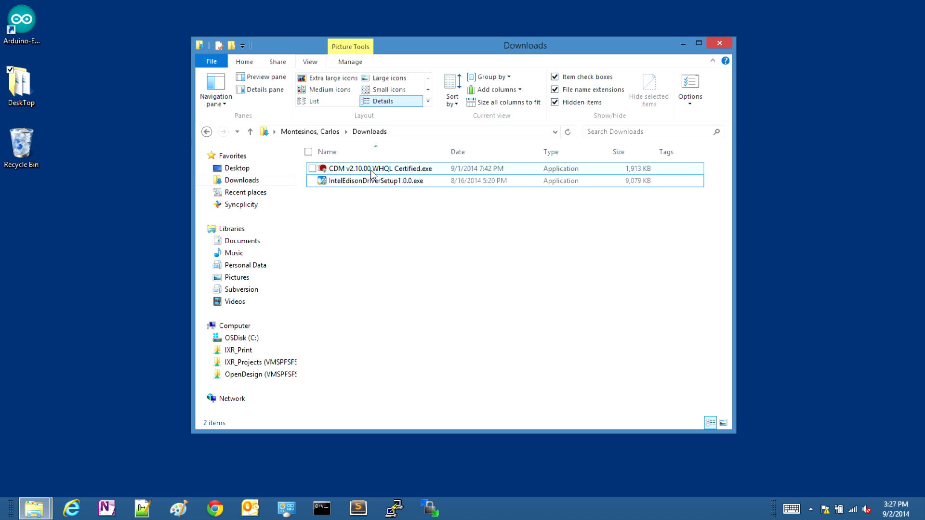
# - Run the CDM v2.10.00 WHQL Certified installer to extract and install the FTDI drivers
pyautogui.doubleClick(380, 168)
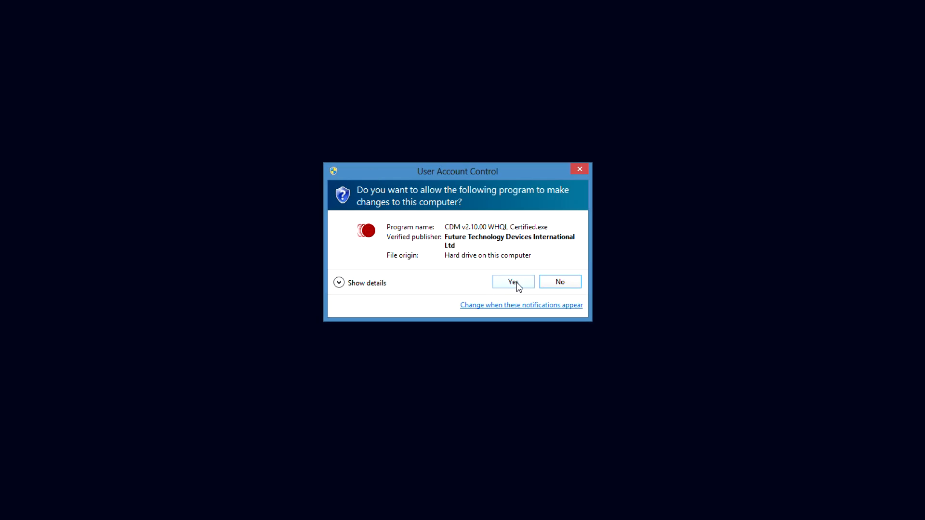
pyautogui.click(512, 282)
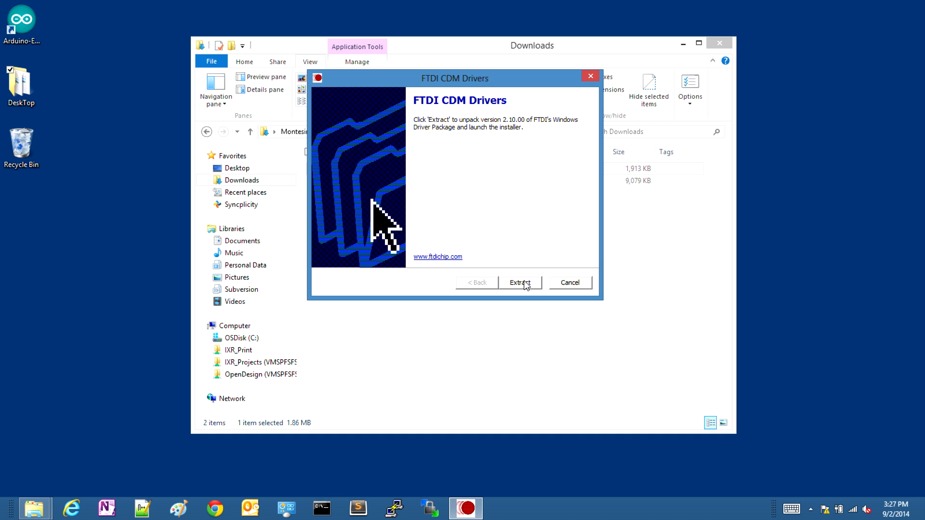
pyautogui.click(519, 282)
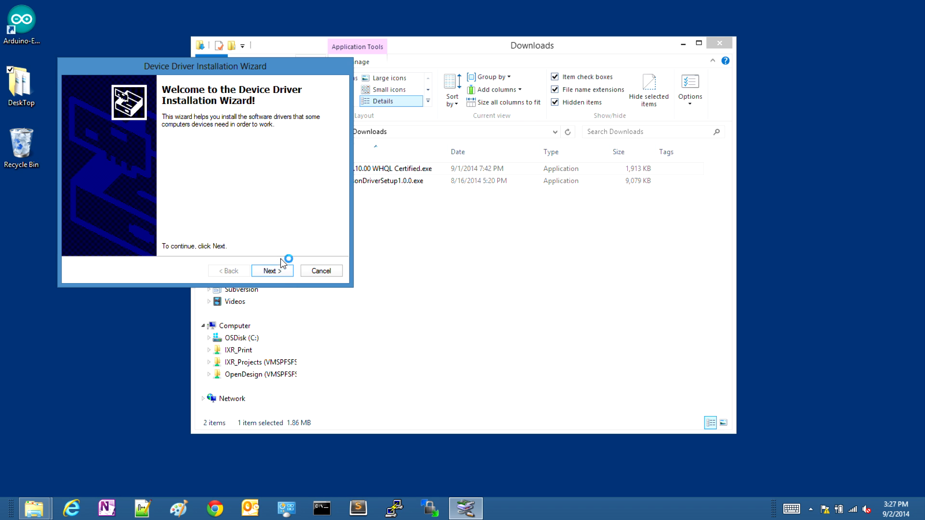
pyautogui.click(271, 271)
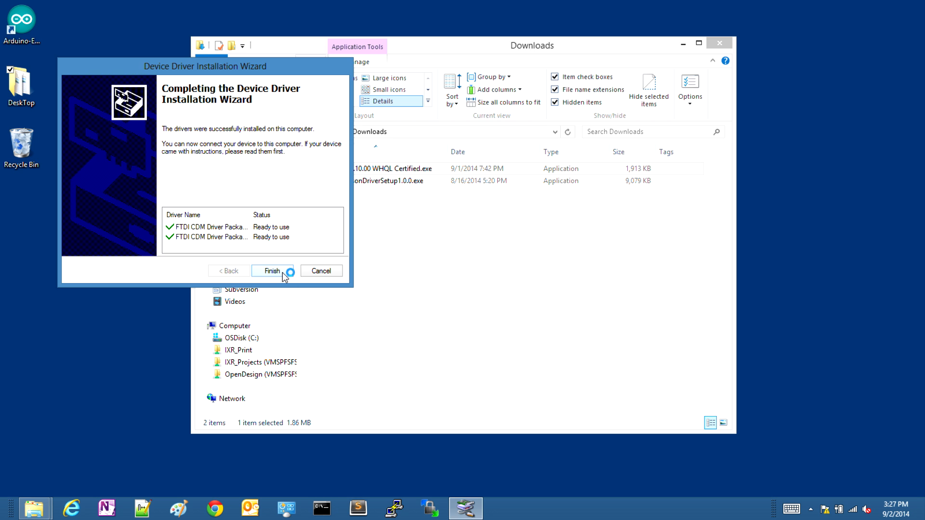
pyautogui.click(272, 271)
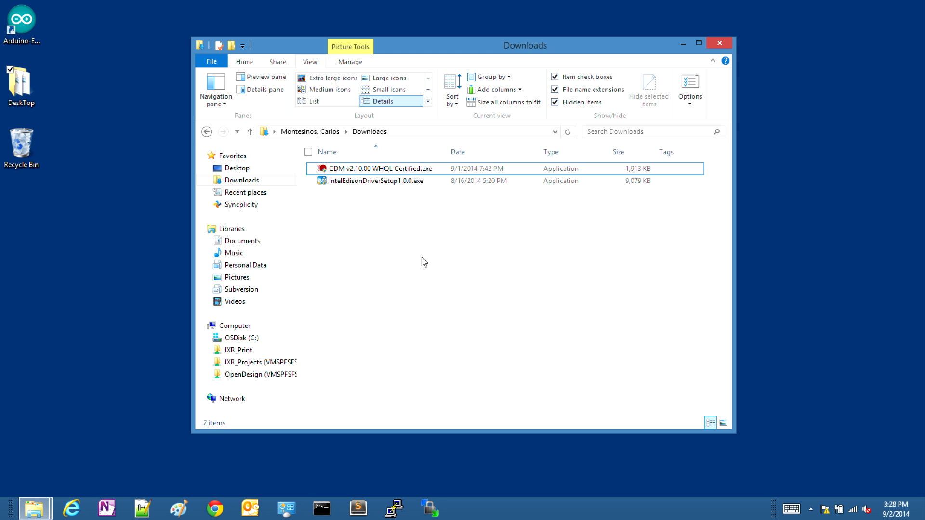
pyautogui.moveTo(384, 207)
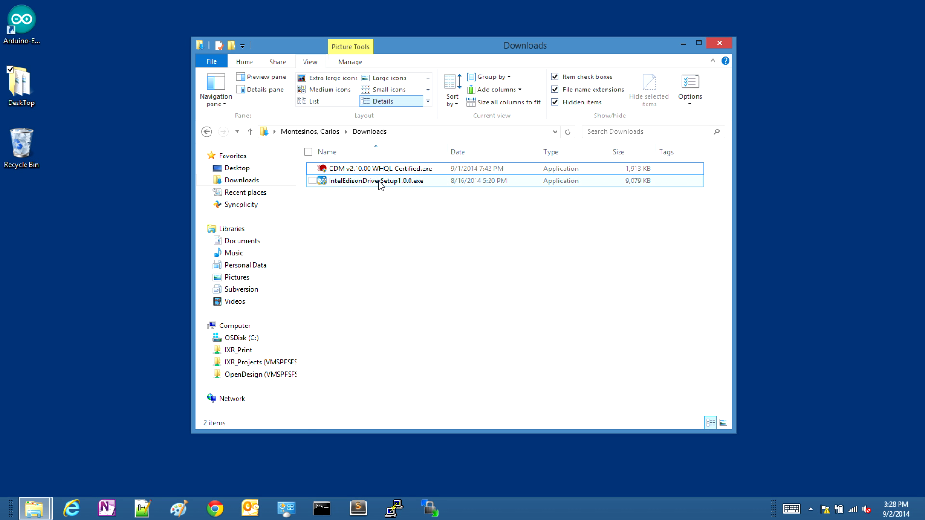
# - Run IntelEdisonDriverSetup1.0.0.exe, accepting the license and installing the Edison USB driver
pyautogui.doubleClick(375, 181)
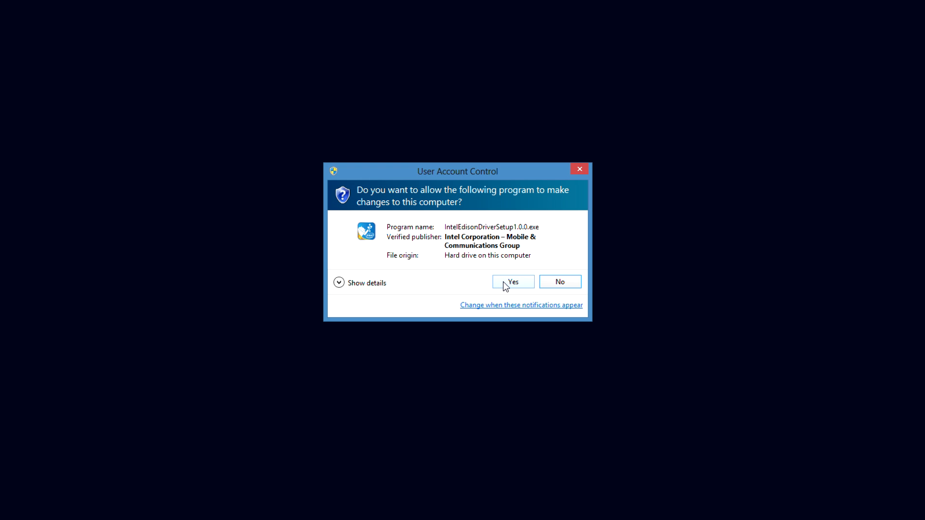
pyautogui.click(512, 281)
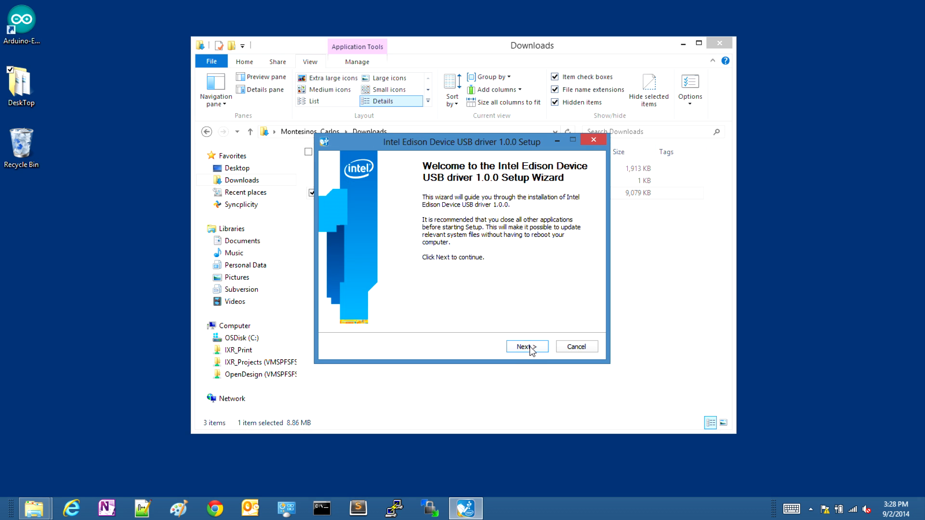
pyautogui.click(525, 346)
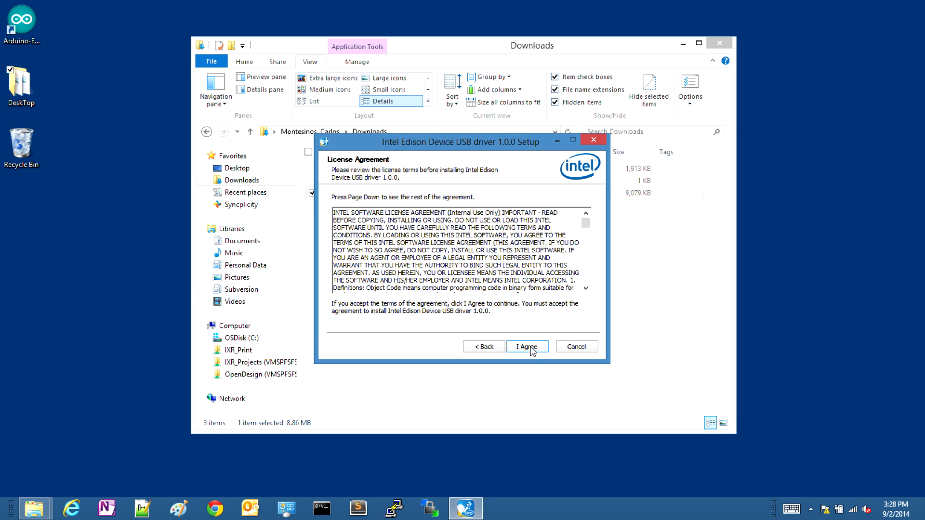
pyautogui.click(526, 346)
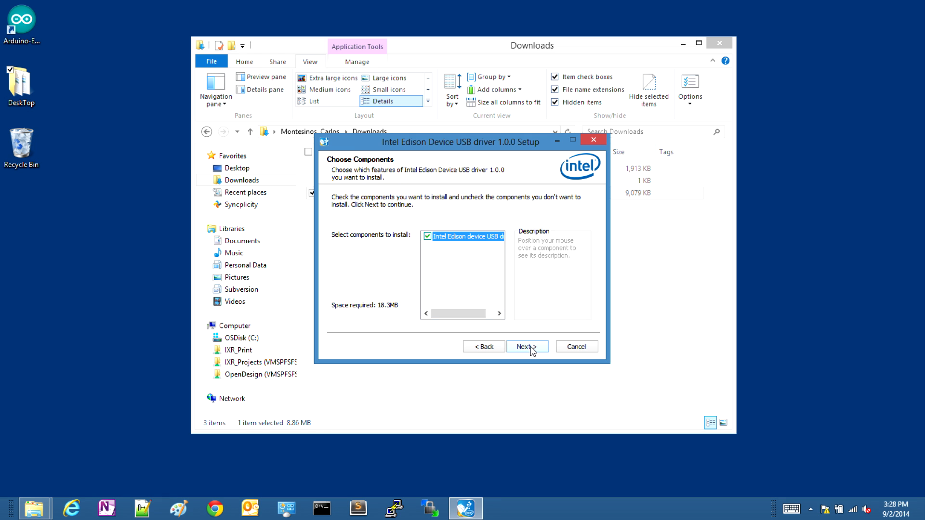
pyautogui.click(526, 346)
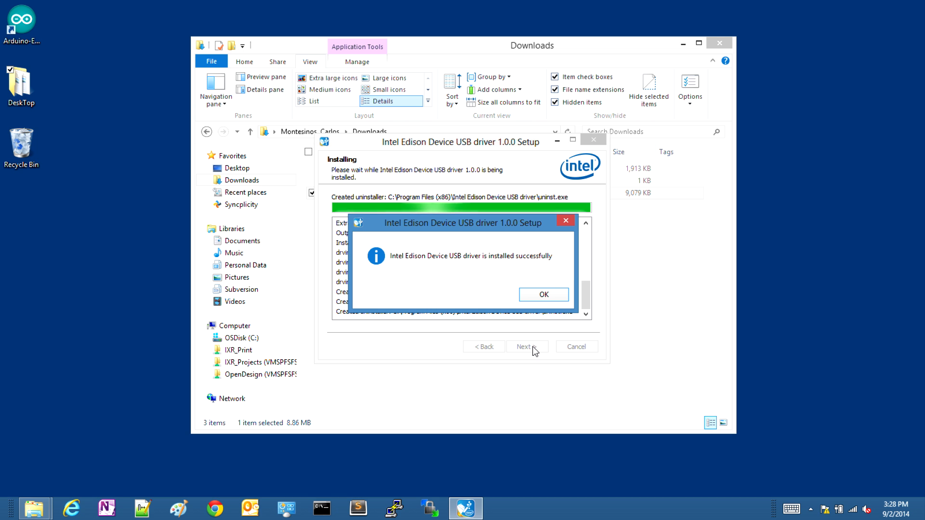
pyautogui.click(543, 295)
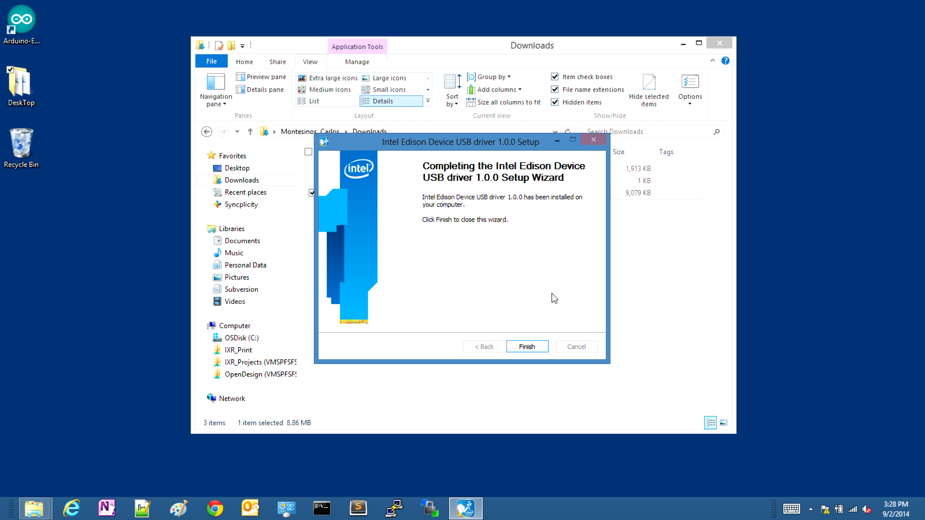
pyautogui.click(526, 347)
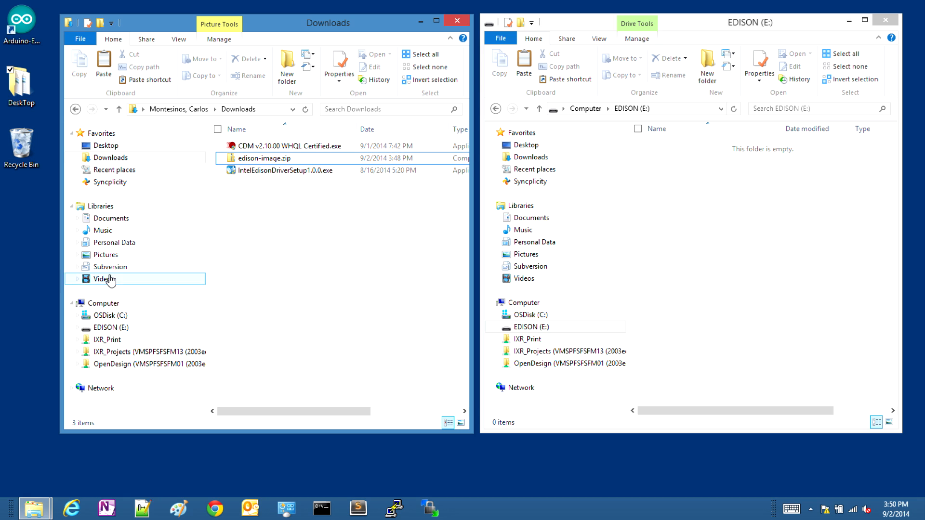
# - Place Downloads and EDISON (E:) windows side by side and select edison-image.zip
pyautogui.click(111, 328)
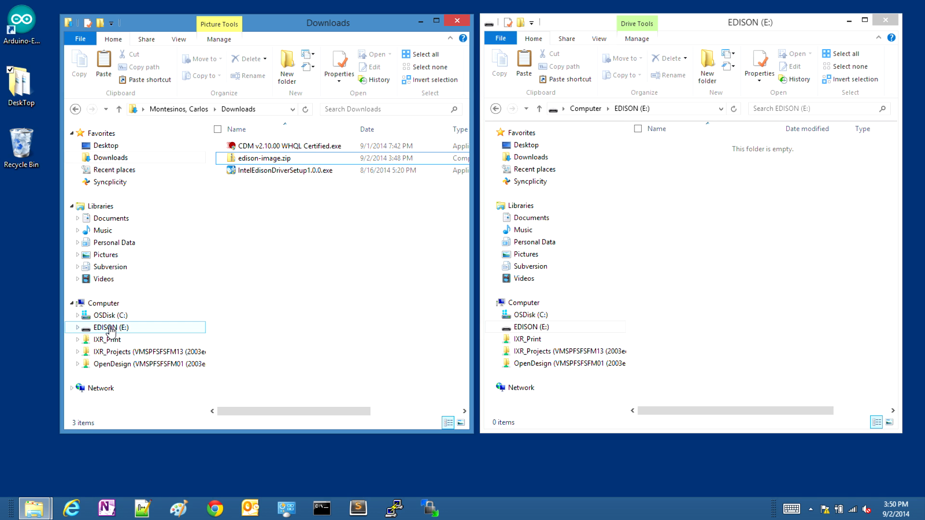
pyautogui.click(397, 237)
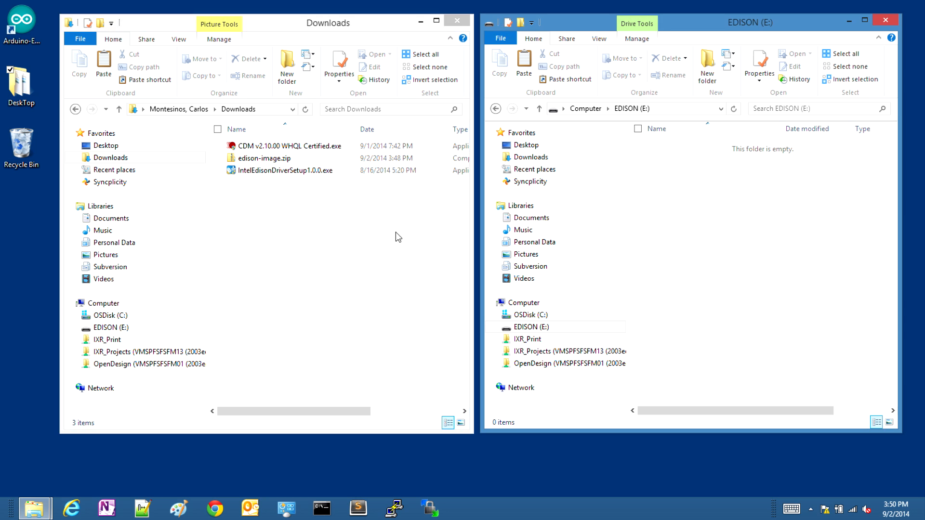
pyautogui.click(265, 158)
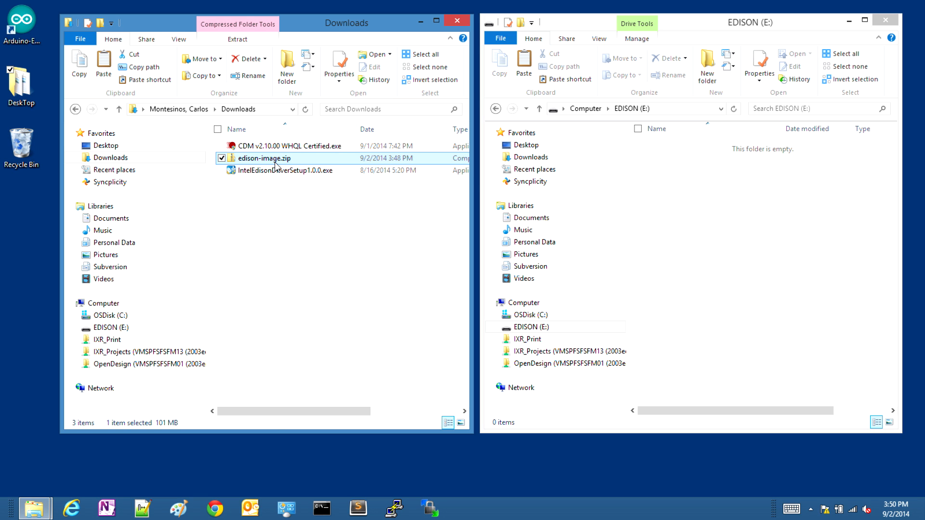
# - Extract edison-image.zip with WinZip's Extract to... onto the EDISON (E:) drive
pyautogui.rightClick(265, 158)
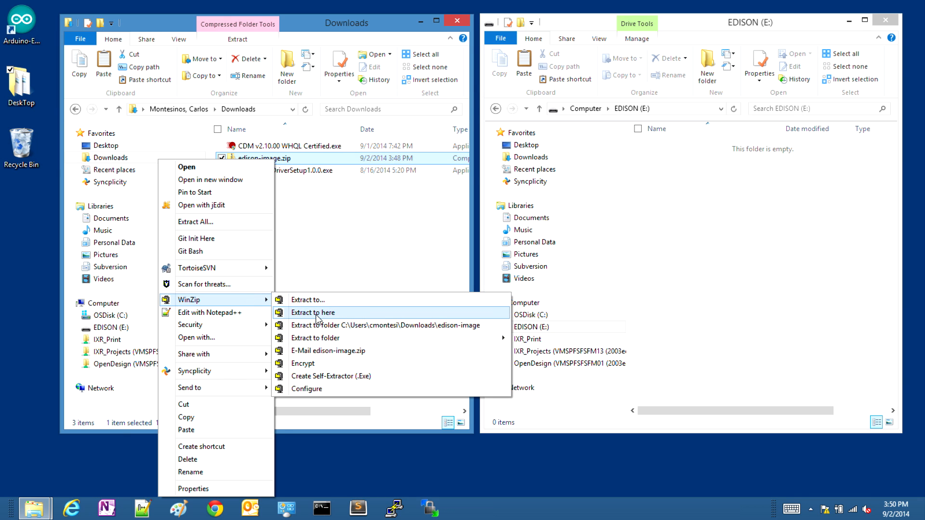
pyautogui.click(313, 309)
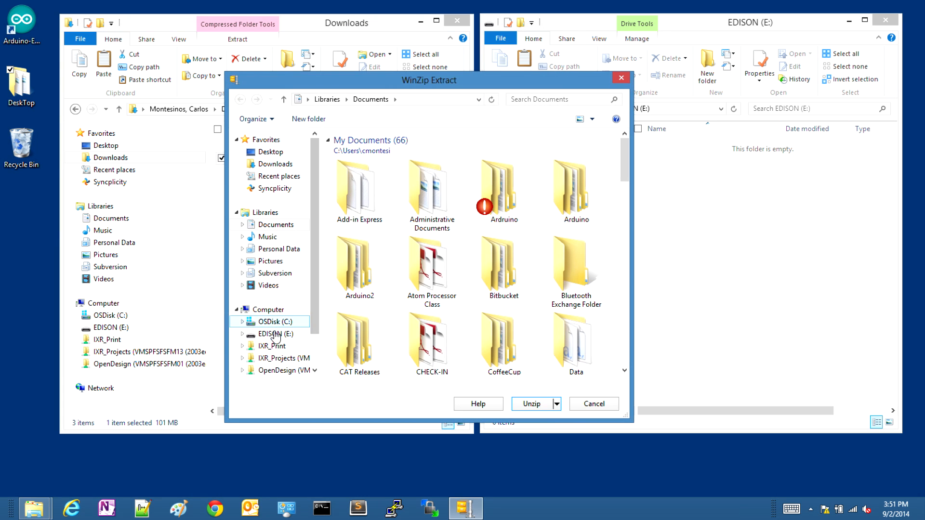
pyautogui.click(275, 333)
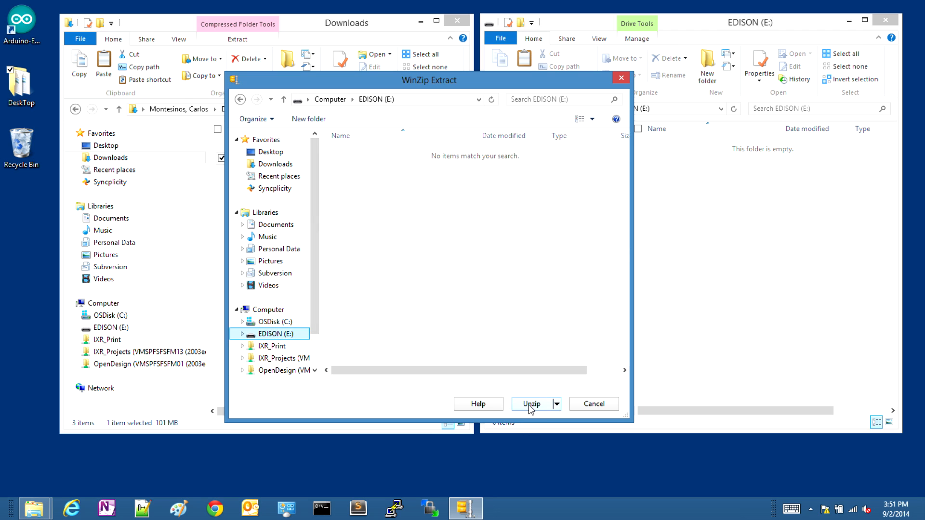
pyautogui.click(531, 404)
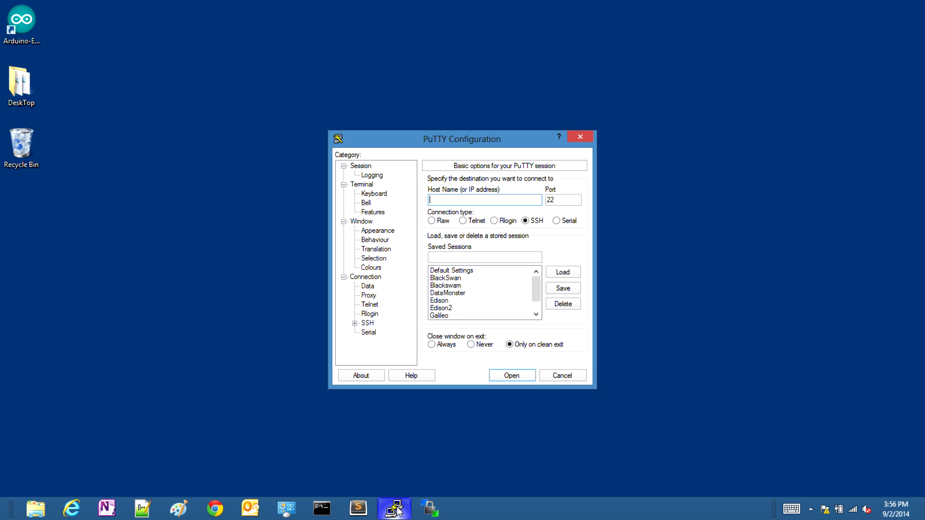
pyautogui.moveTo(505, 128)
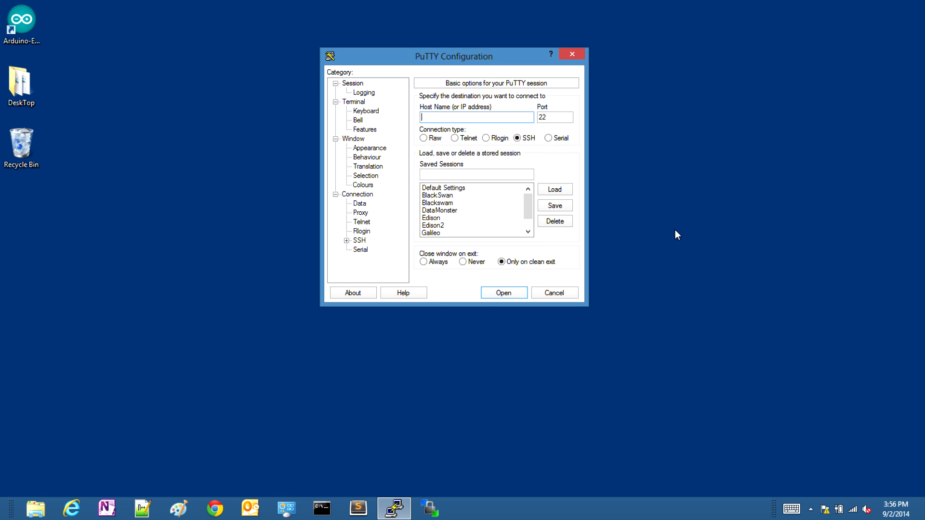
# - Switch PuTTY's connection type to Serial and bring up the Start quick-link menu
pyautogui.click(550, 137)
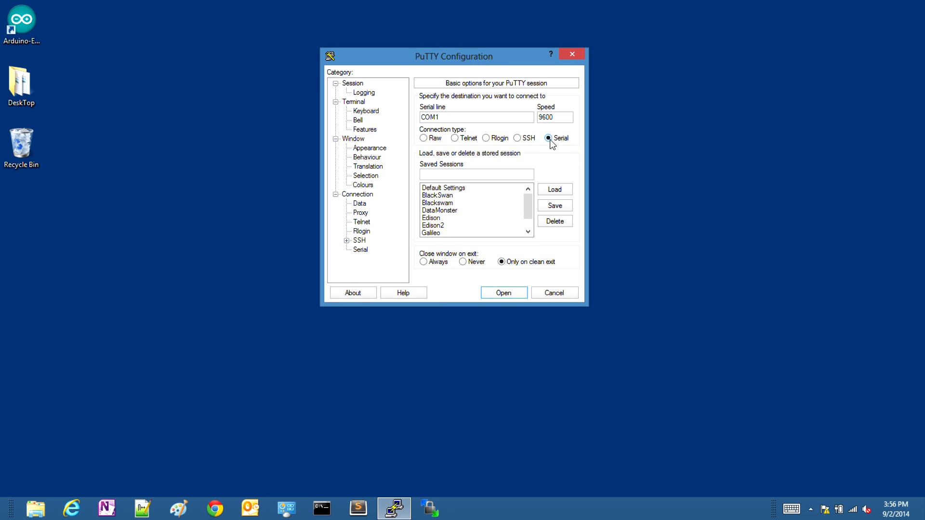
pyautogui.moveTo(460, 353)
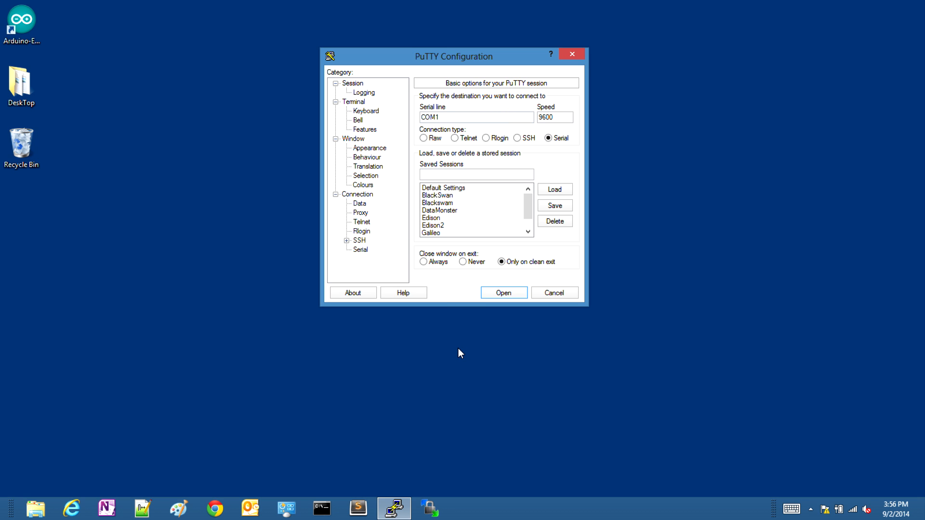
pyautogui.rightClick(8, 512)
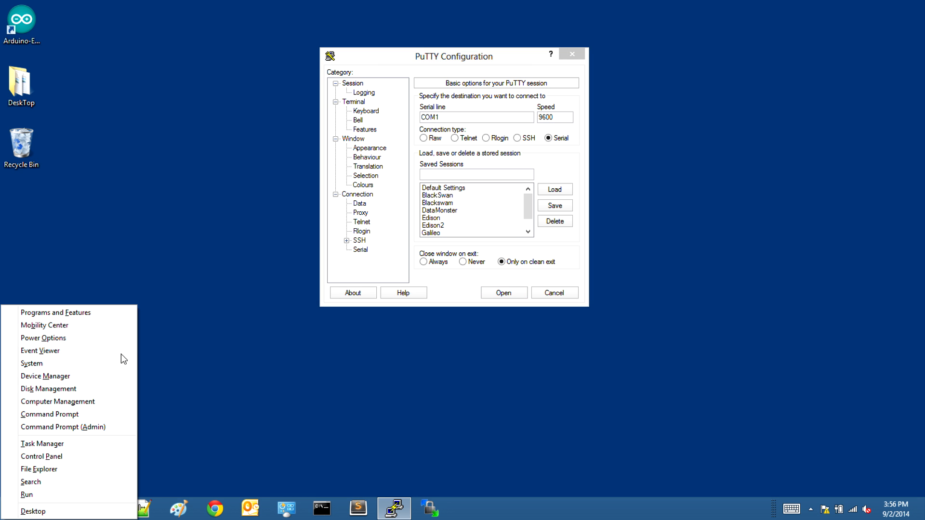
# - Open Device Manager and expand Ports to find USB Serial Port COM37
pyautogui.click(44, 376)
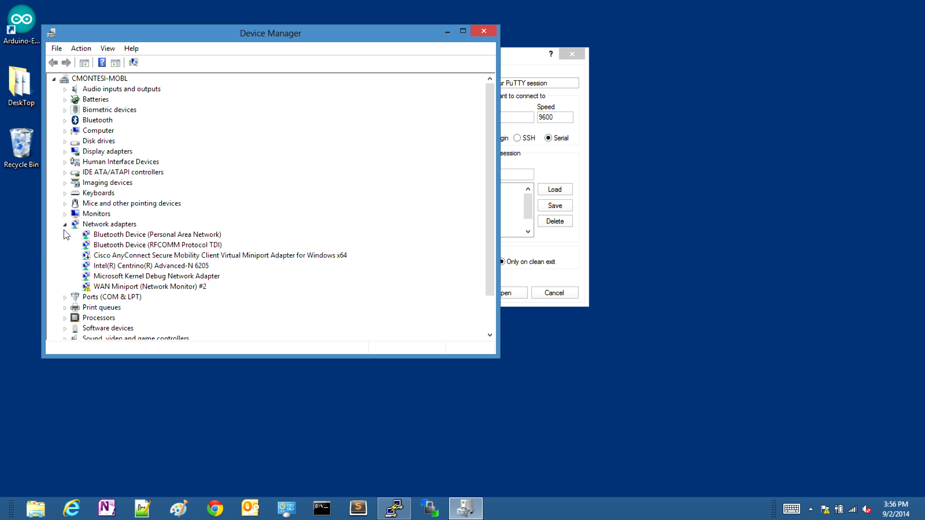
pyautogui.click(65, 223)
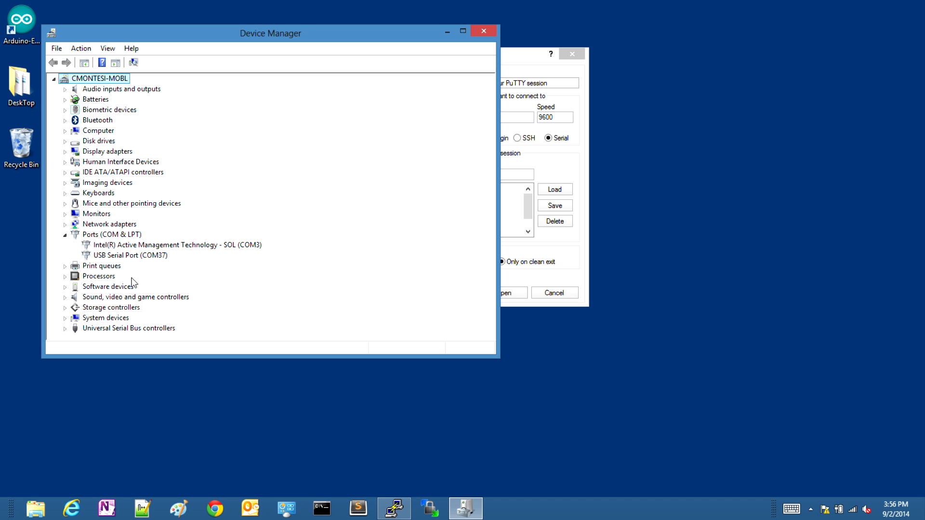
pyautogui.moveTo(555, 50)
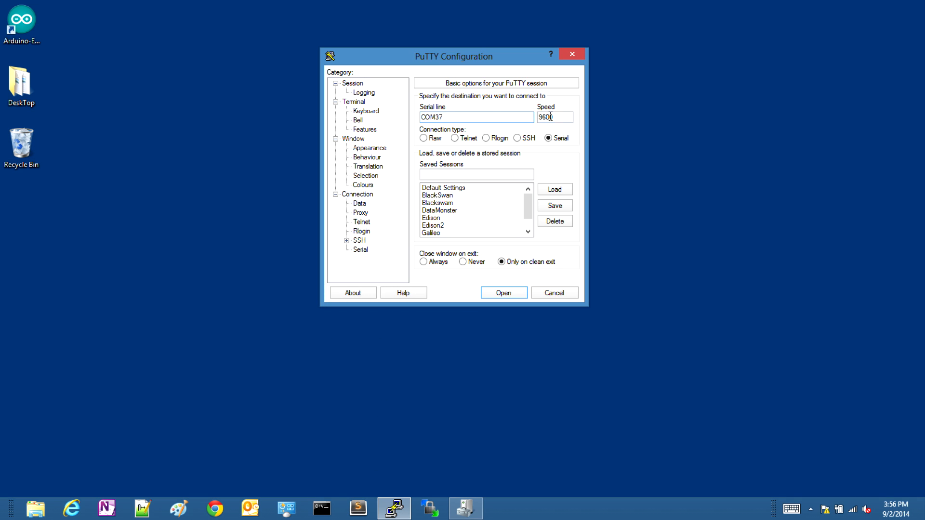
# - Set the serial line to COM37 at 115200 speed and open the session
pyautogui.write('1152')
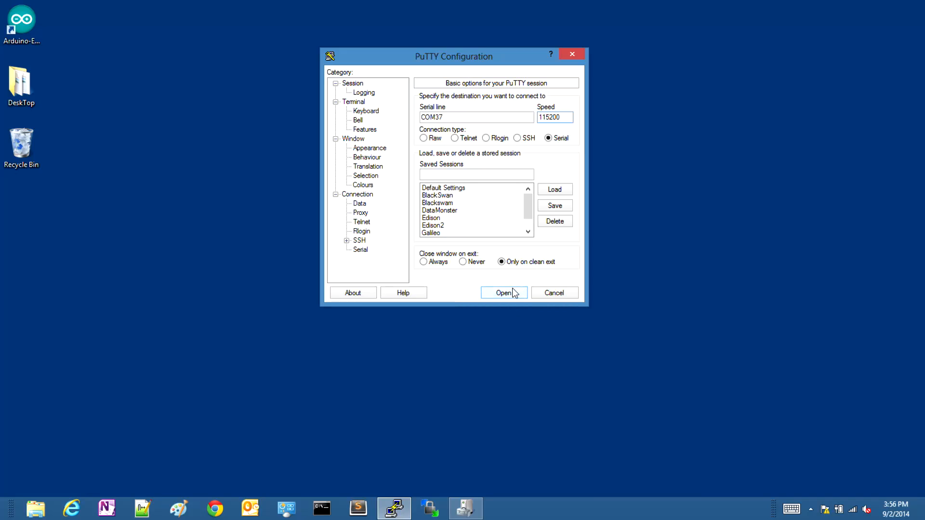
pyautogui.click(503, 292)
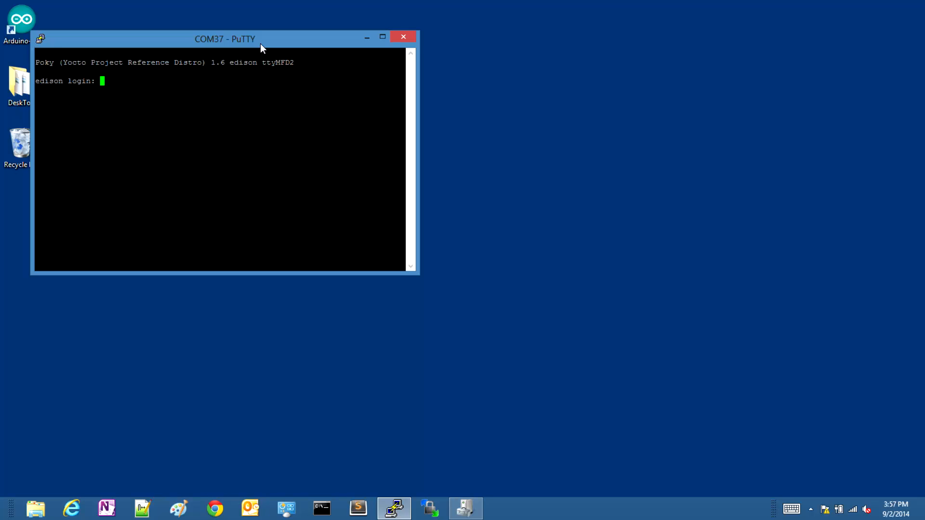
# - Log in as root, run 'reboot ota', then close the PuTTY window
pyautogui.write('root')
pyautogui.write('ls')
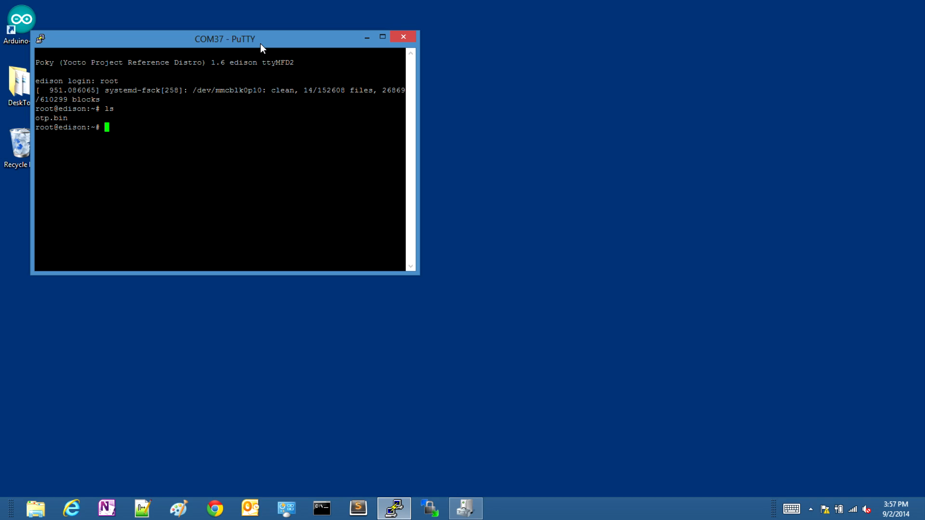
pyautogui.write('reboot')
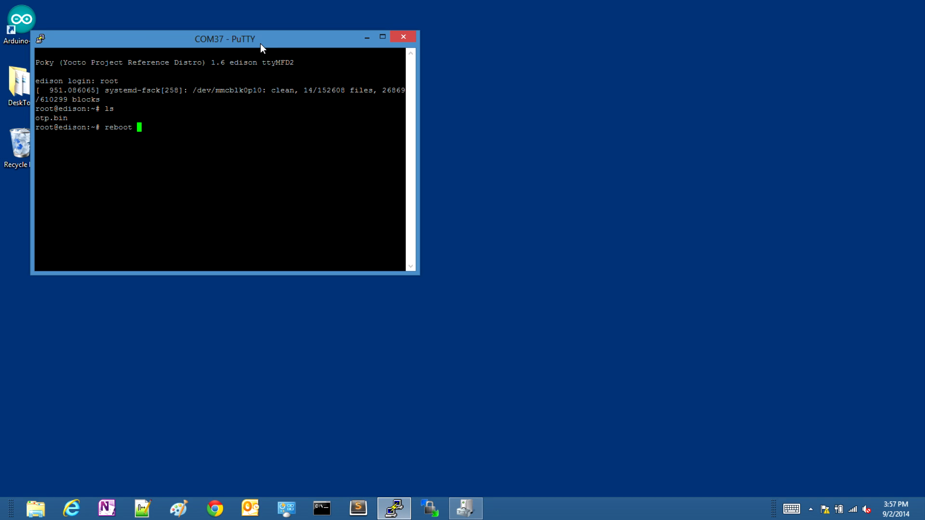
pyautogui.write('ota')
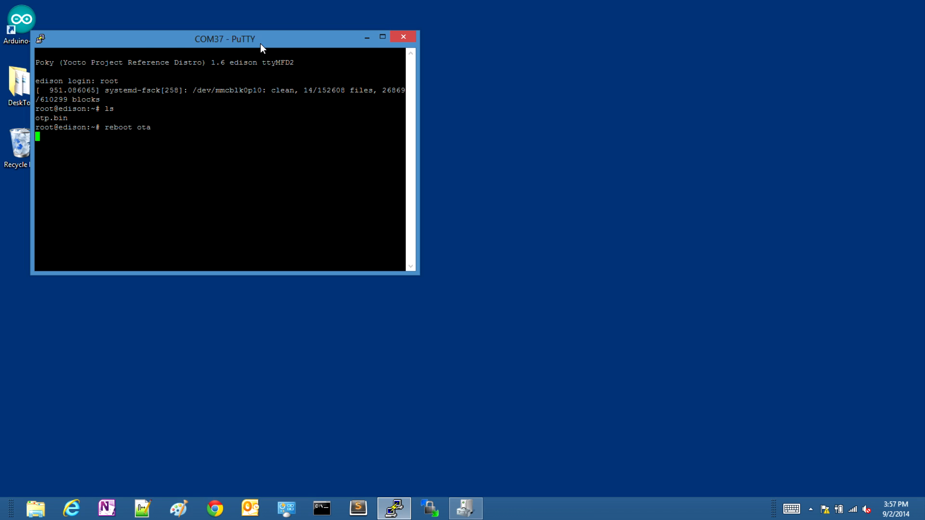
pyautogui.press('Return')
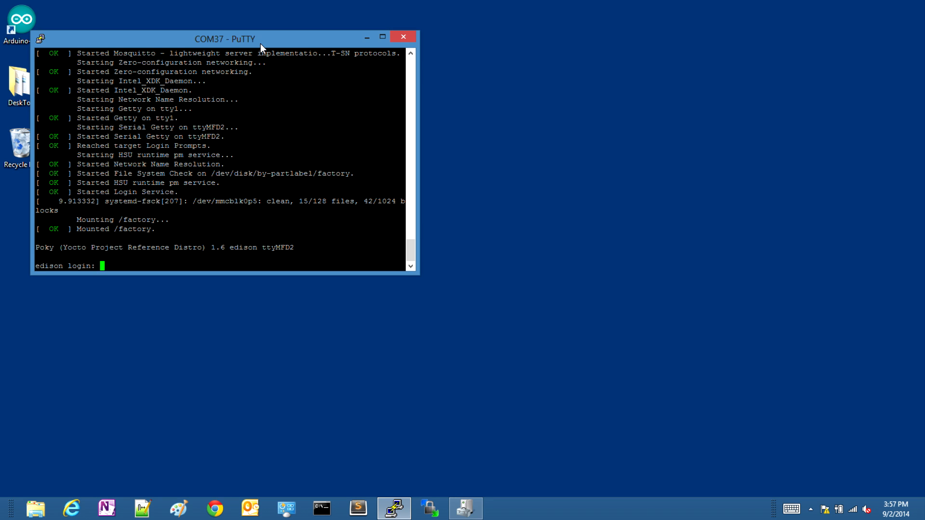
pyautogui.click(403, 36)
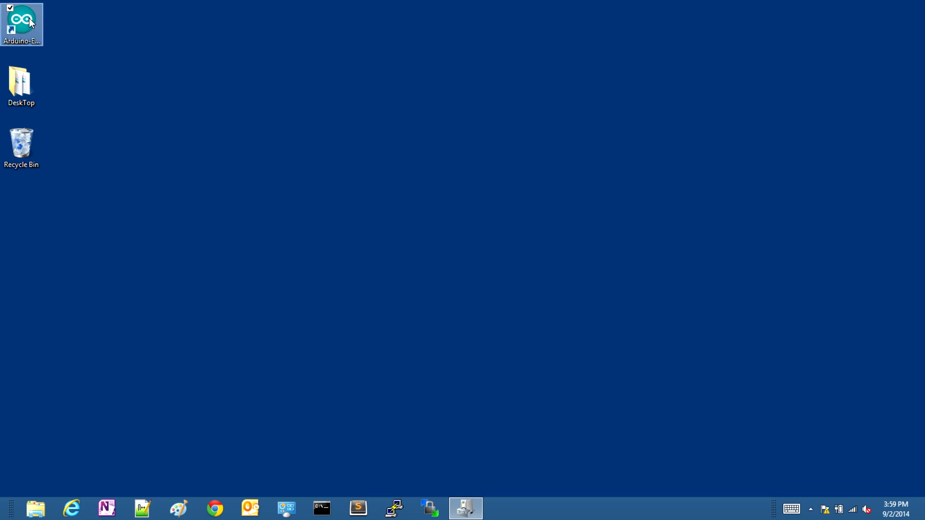
# - Launch Arduino IDE and check Tools > Board shows Intel Edison
pyautogui.doubleClick(21, 21)
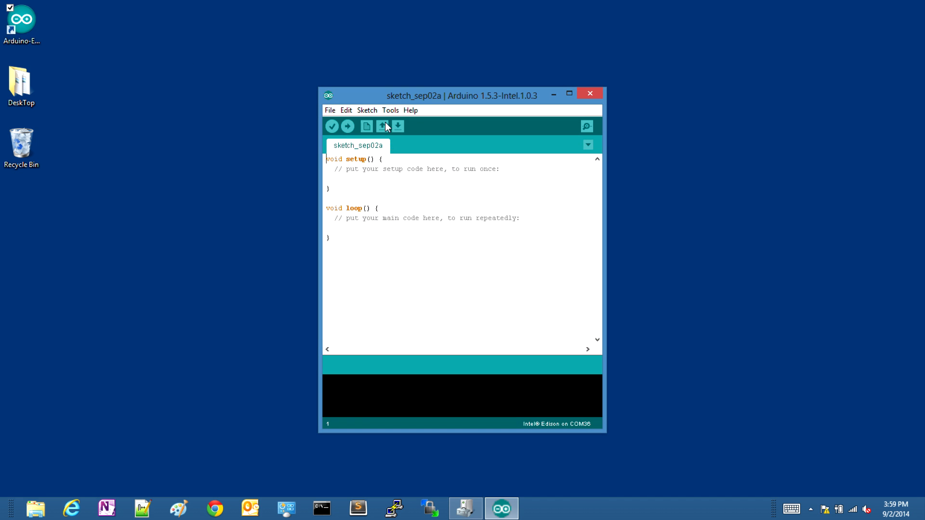
pyautogui.click(389, 111)
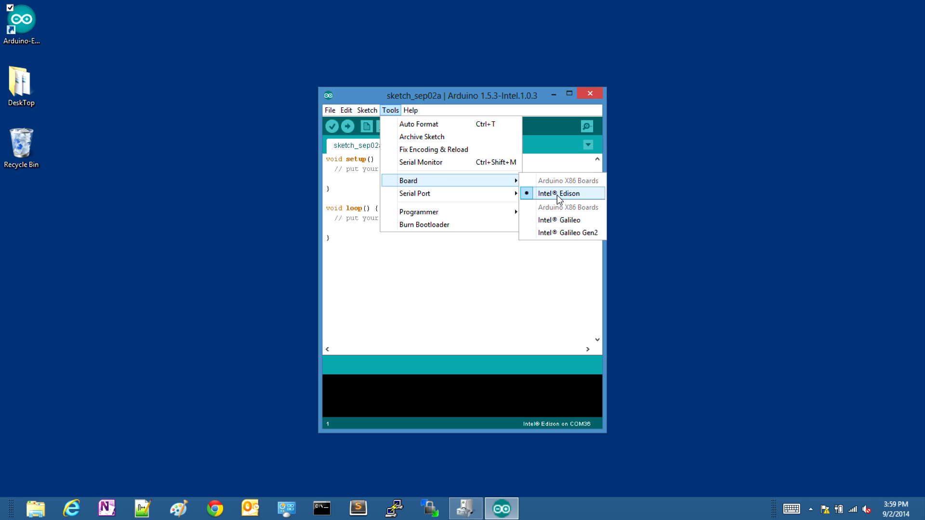
pyautogui.moveTo(465, 195)
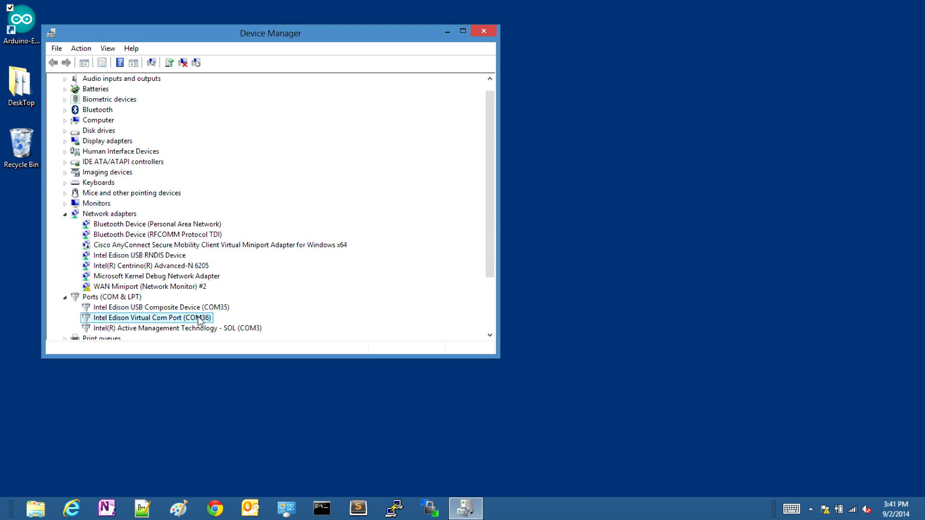
pyautogui.moveTo(210, 328)
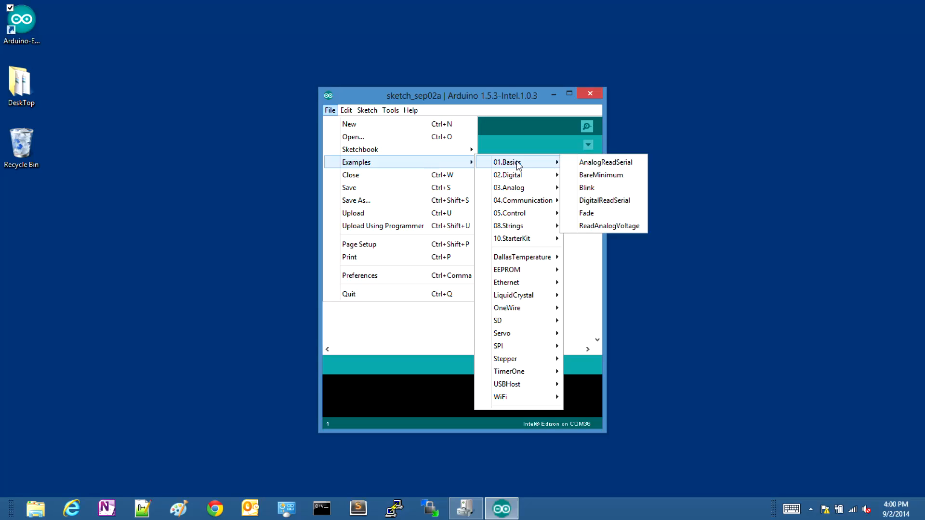
pyautogui.moveTo(600, 174)
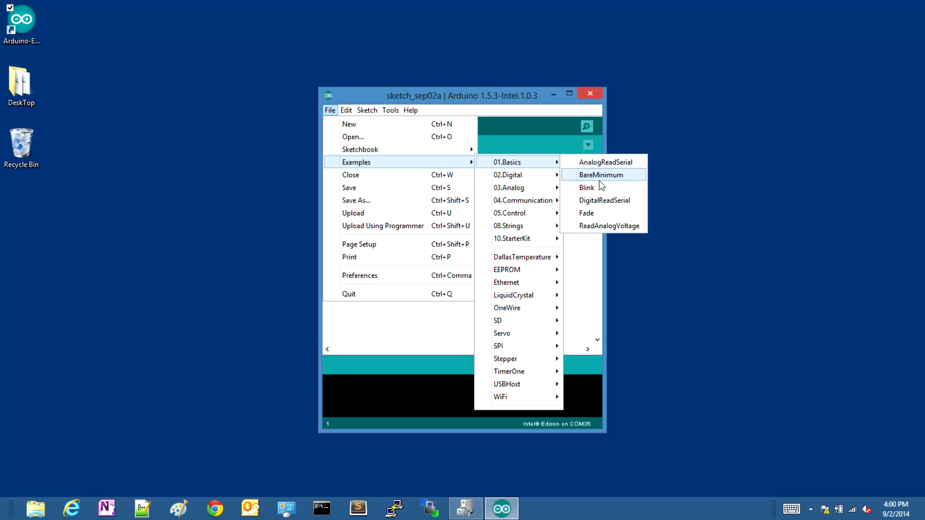
# - Open the 01.Basics Blink example and upload it to the Edison
pyautogui.click(586, 187)
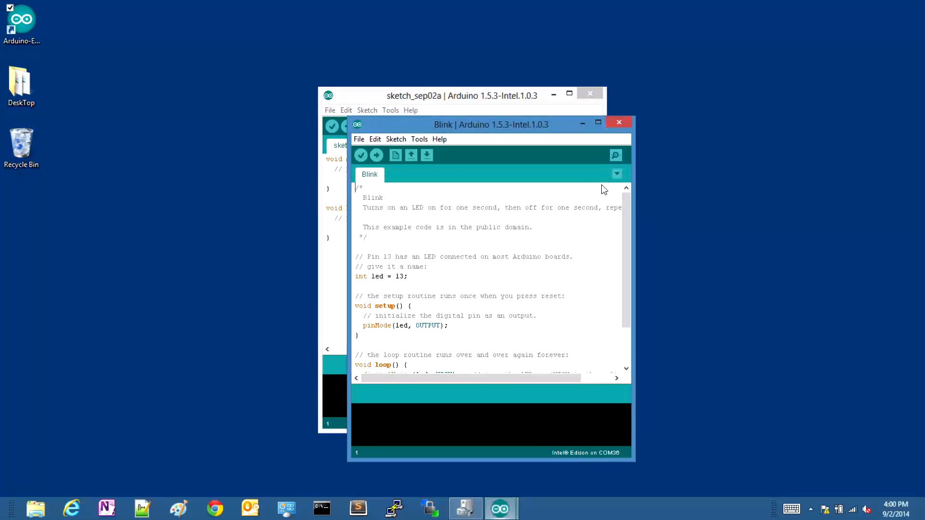
pyautogui.moveTo(377, 156)
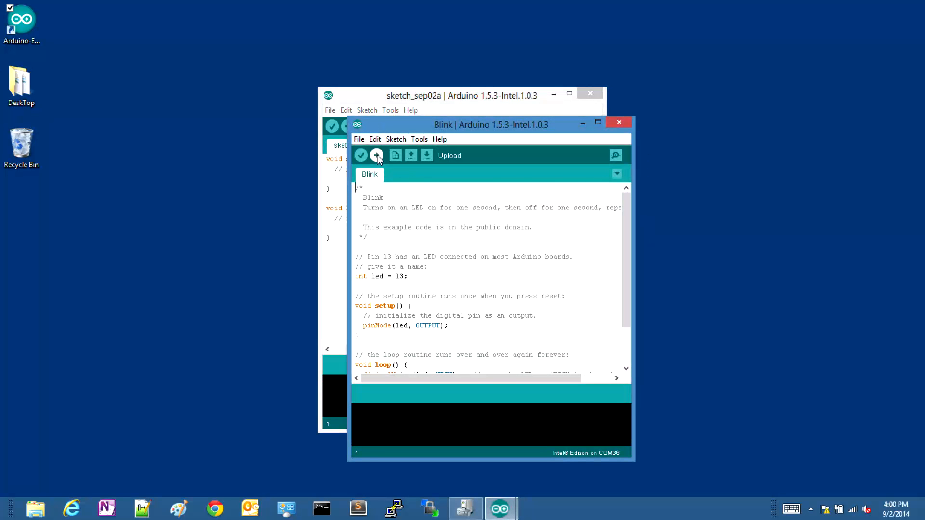
pyautogui.click(377, 155)
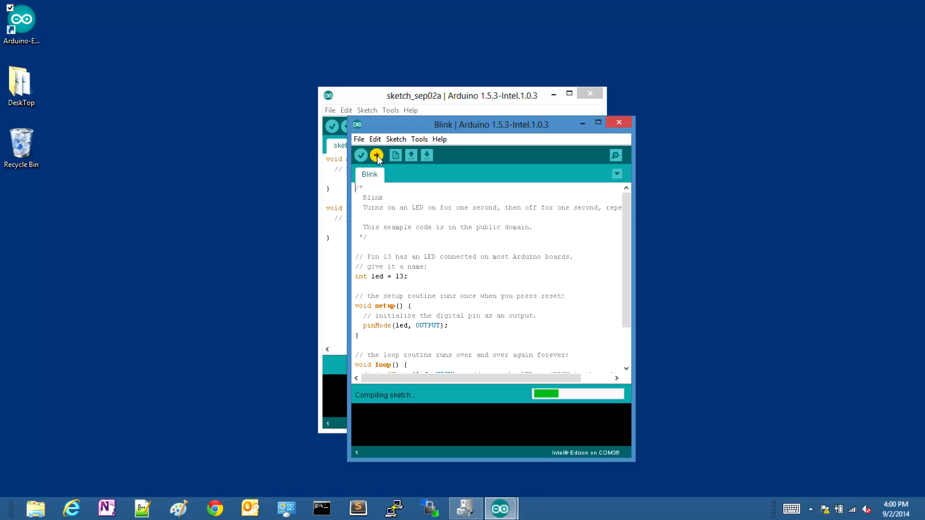